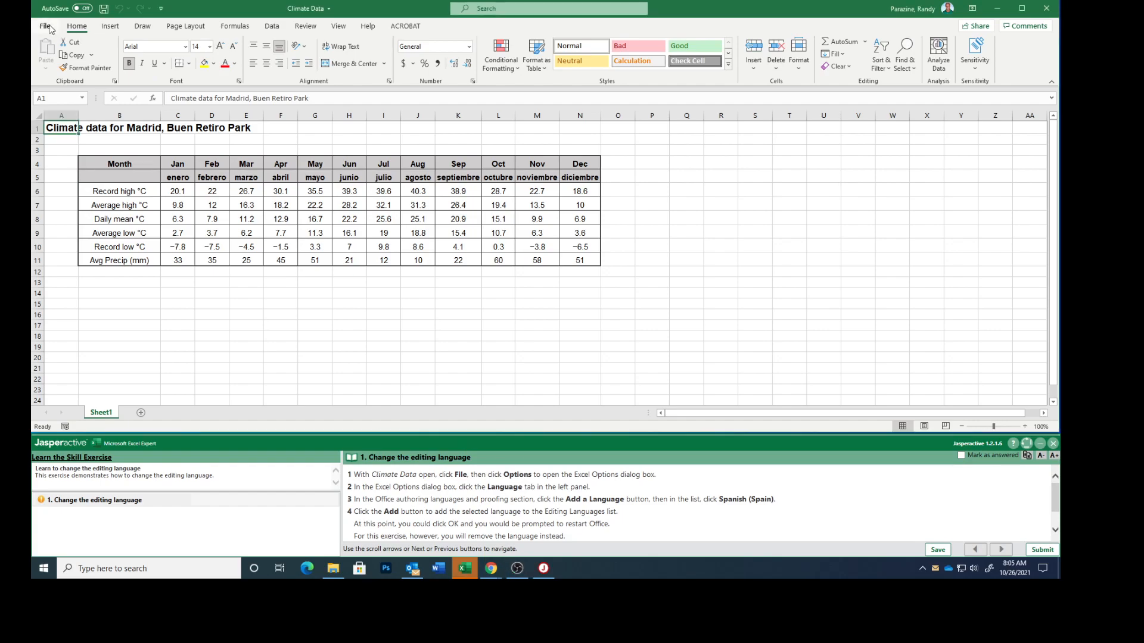
# - Open Excel Options from the File menu over the Climate Data workbook
pyautogui.click(45, 26)
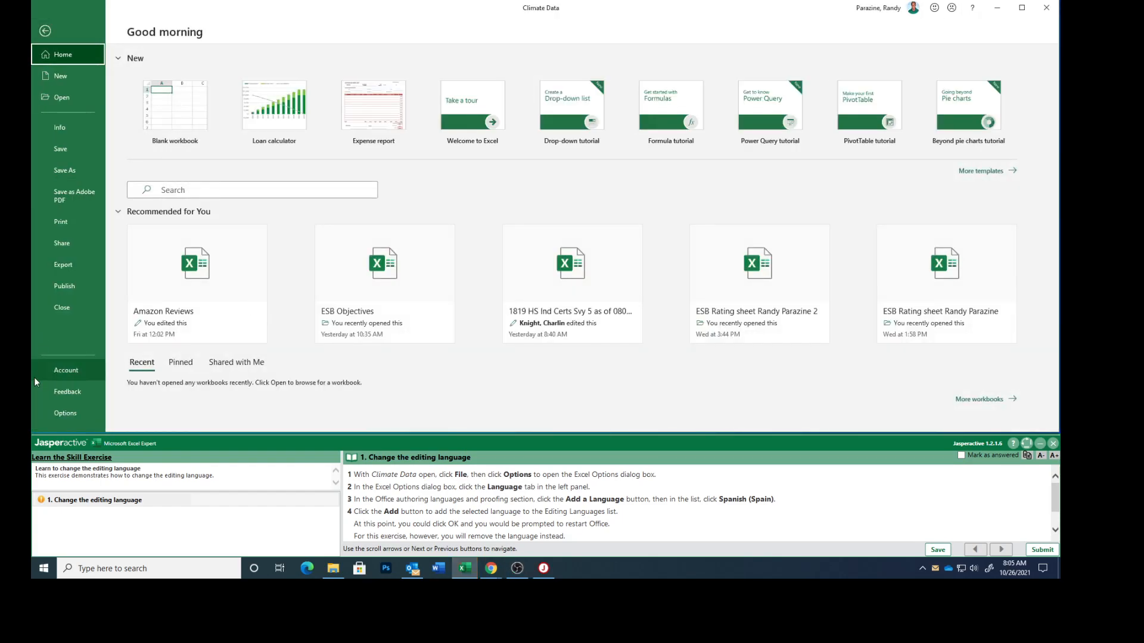
pyautogui.click(64, 412)
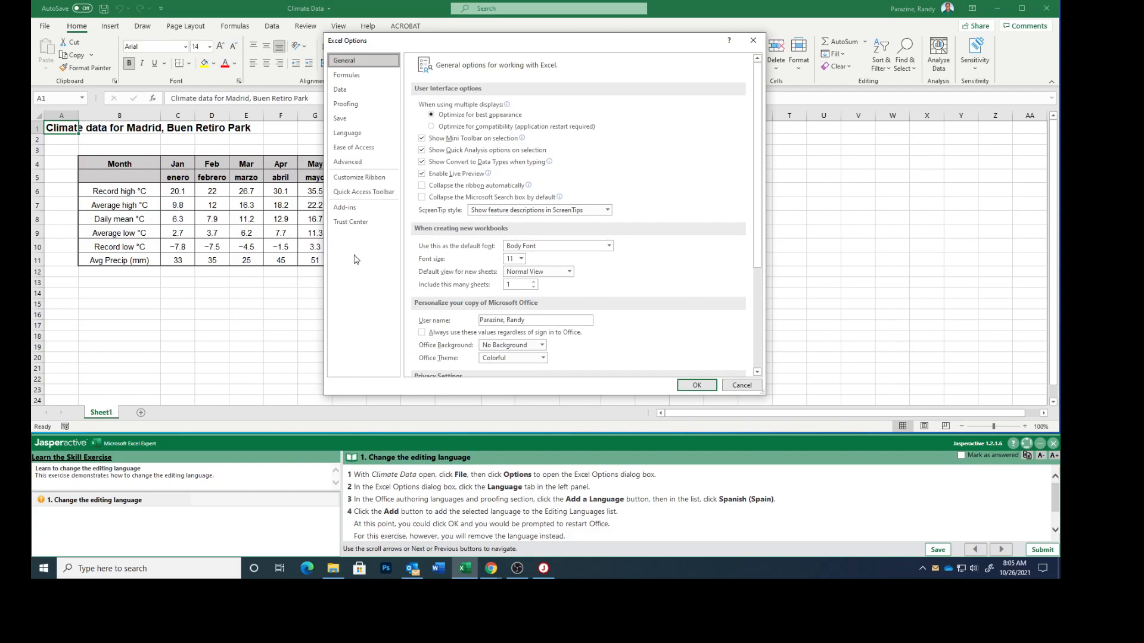
# - Show the Language settings listing English (US) and English (UK) authoring languages
pyautogui.click(347, 132)
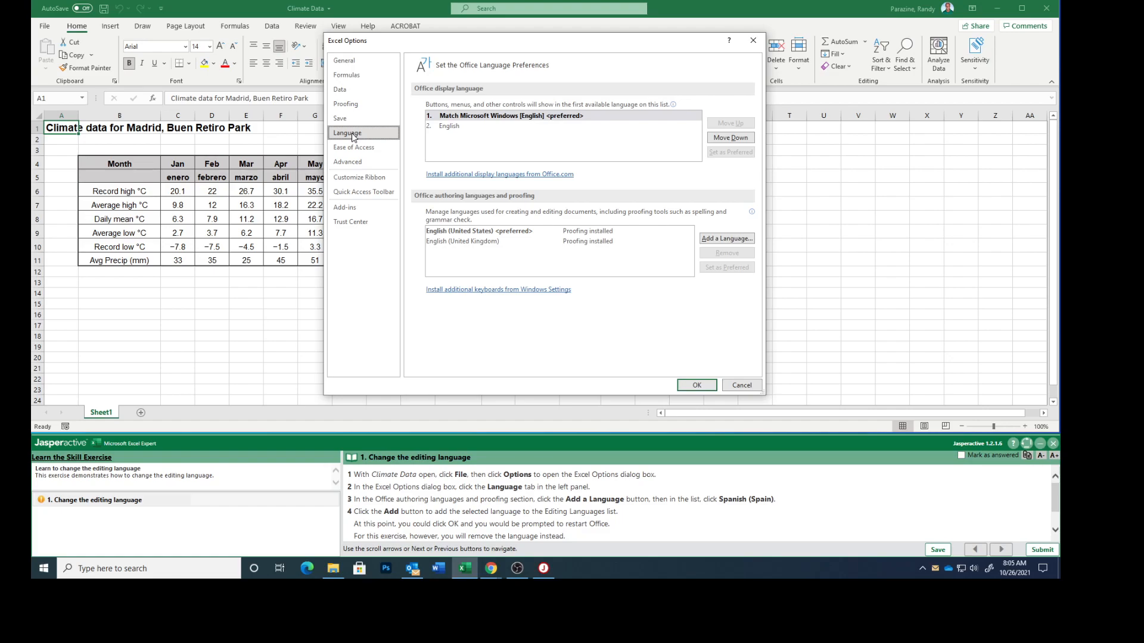
pyautogui.moveTo(510, 203)
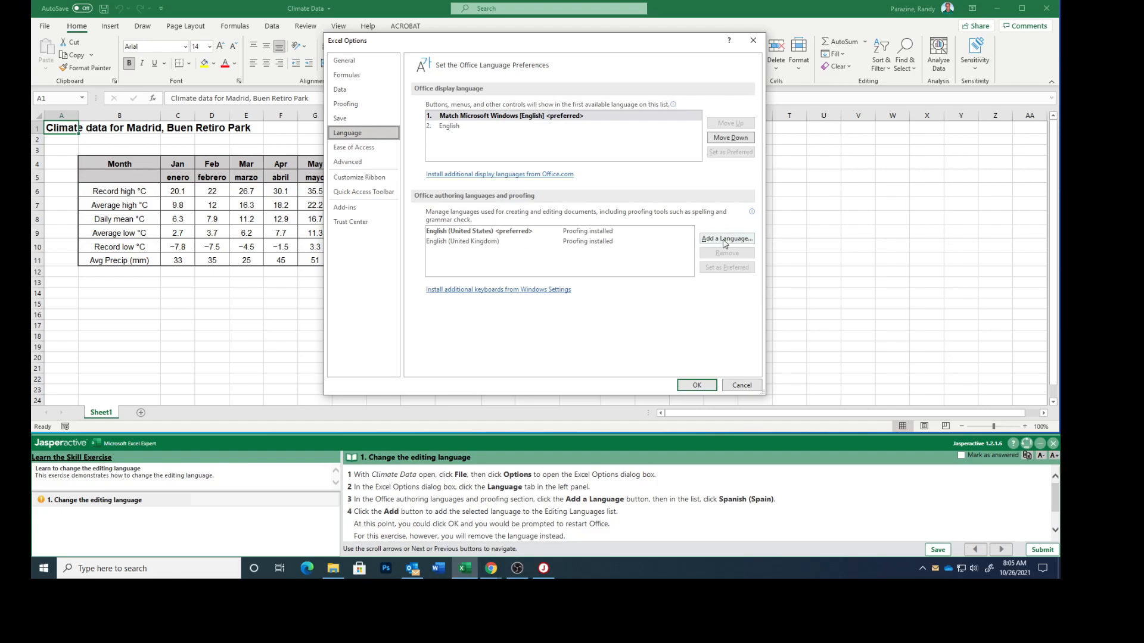
# - Choose Spanish (Spain) from the list of authoring languages available to add
pyautogui.click(727, 238)
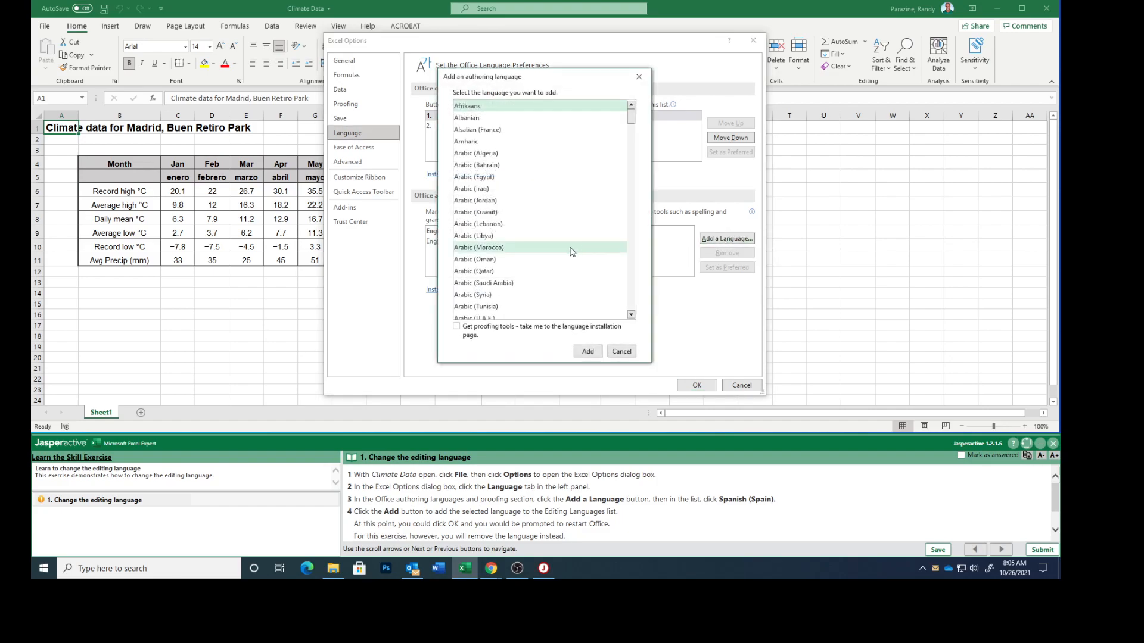
pyautogui.moveTo(548, 251)
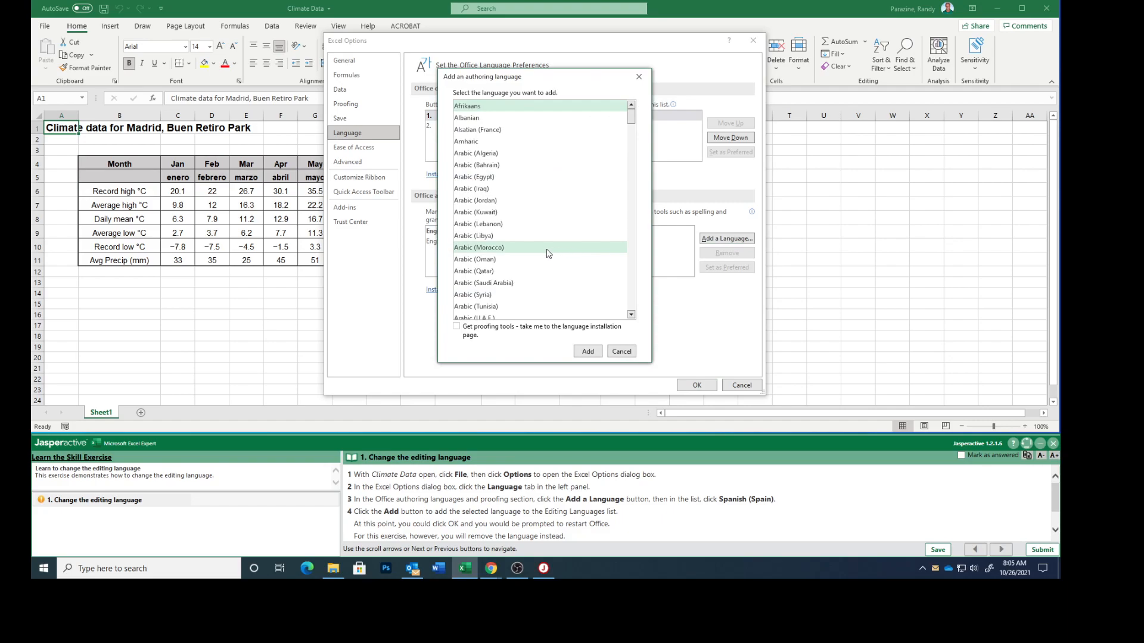
pyautogui.scroll(-3)
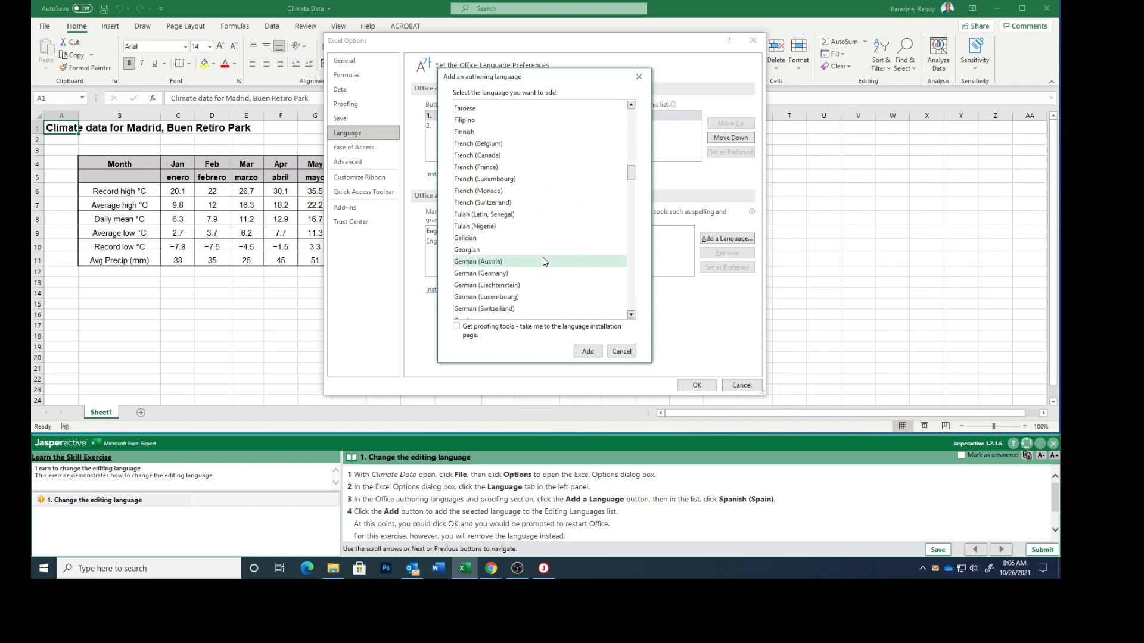
pyautogui.scroll(-3)
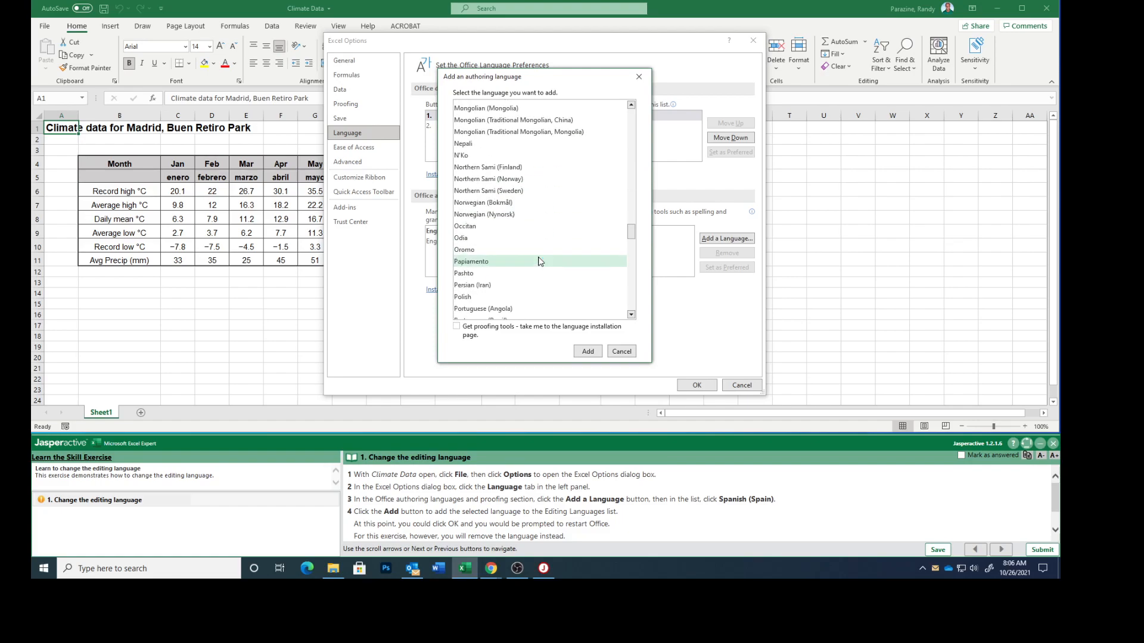
pyautogui.scroll(-3)
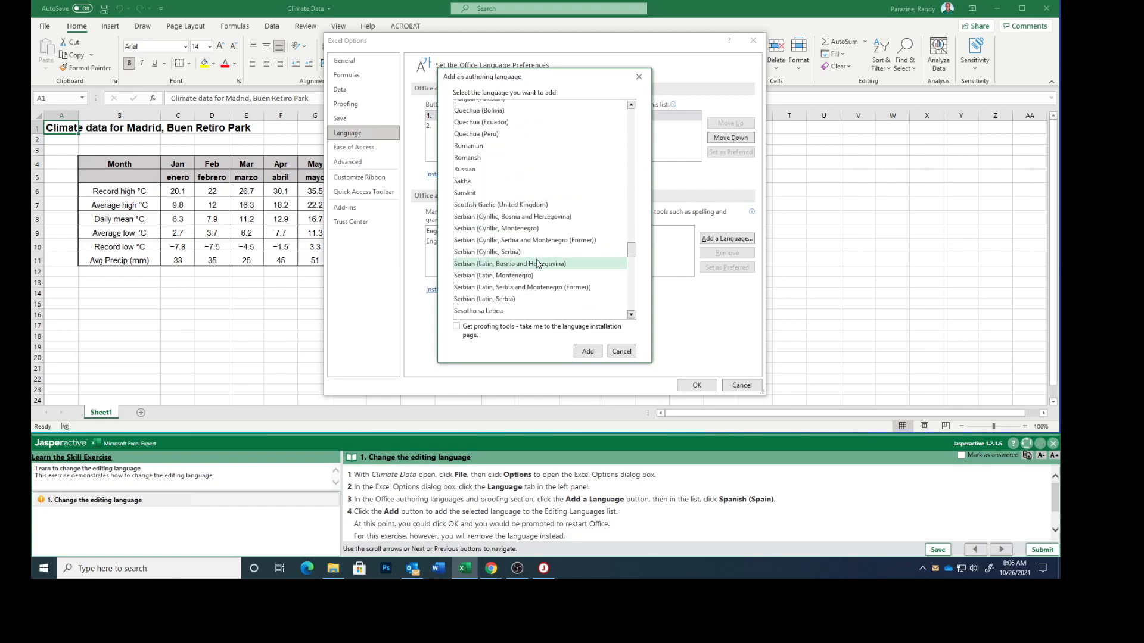
pyautogui.scroll(-3)
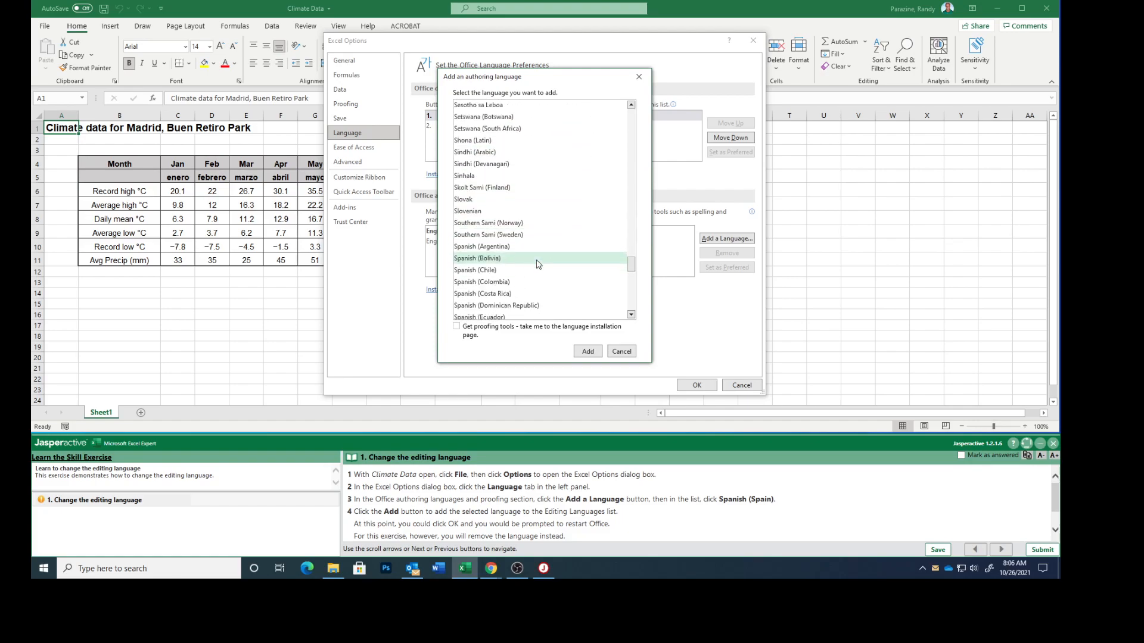
pyautogui.scroll(-3)
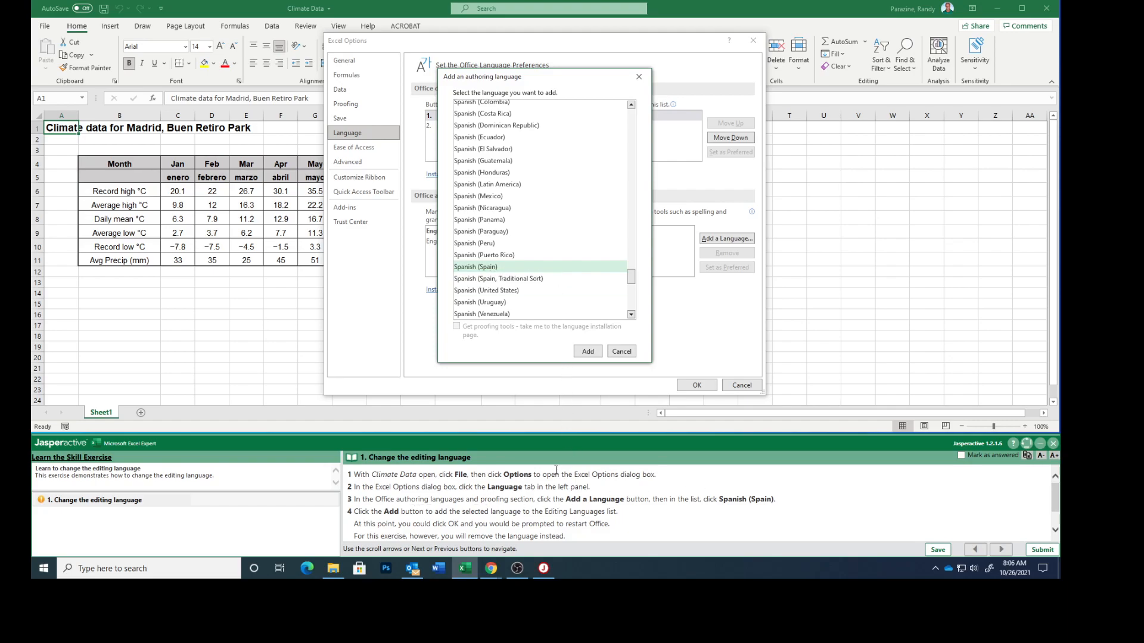
# - Add Spanish (Spain) as an authoring language alongside the two English entries
pyautogui.click(588, 350)
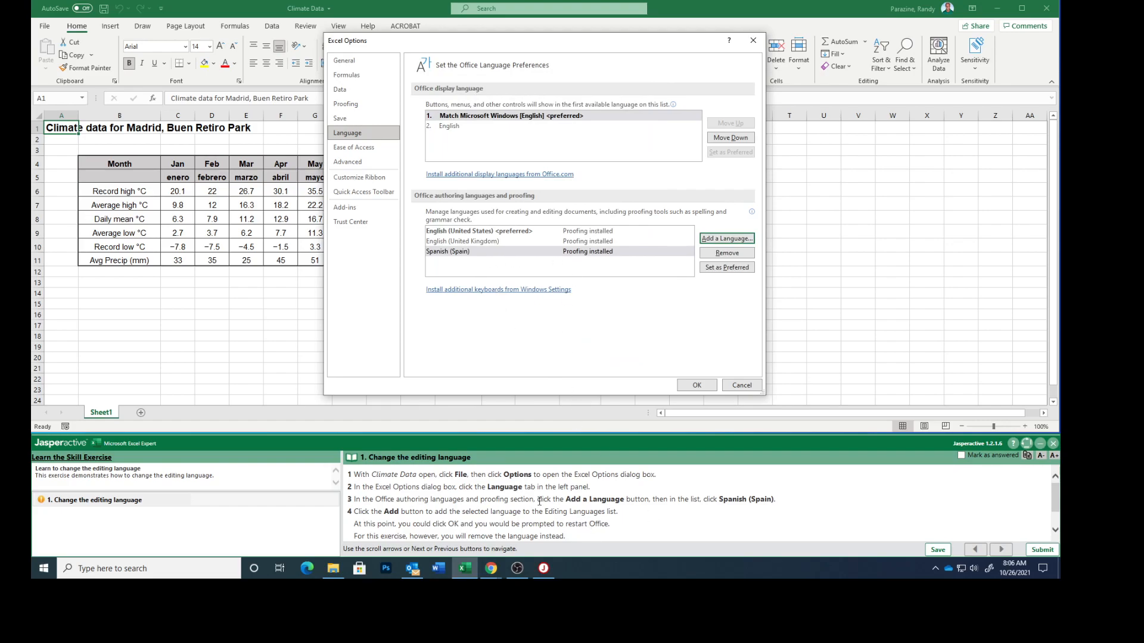
pyautogui.scroll(-3)
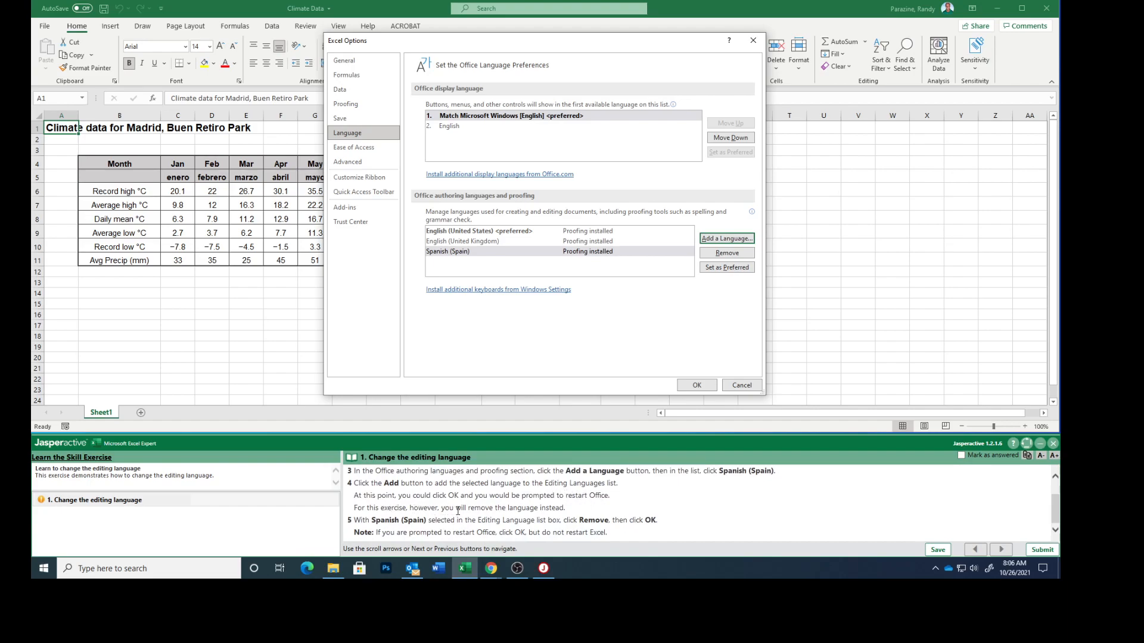
pyautogui.moveTo(571, 514)
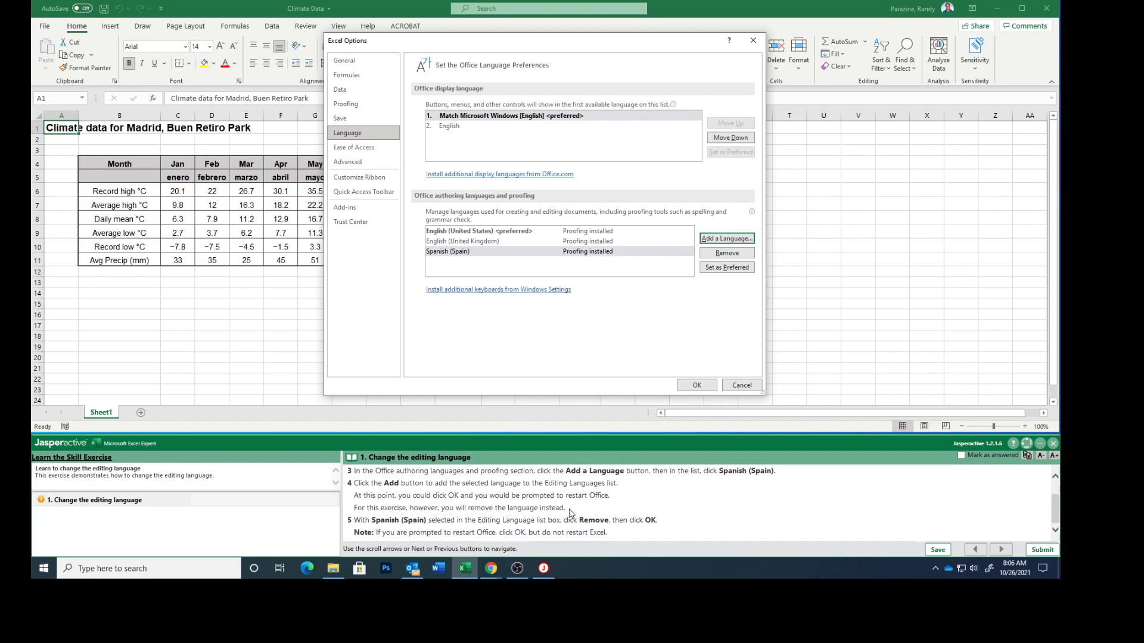
pyautogui.moveTo(470, 518)
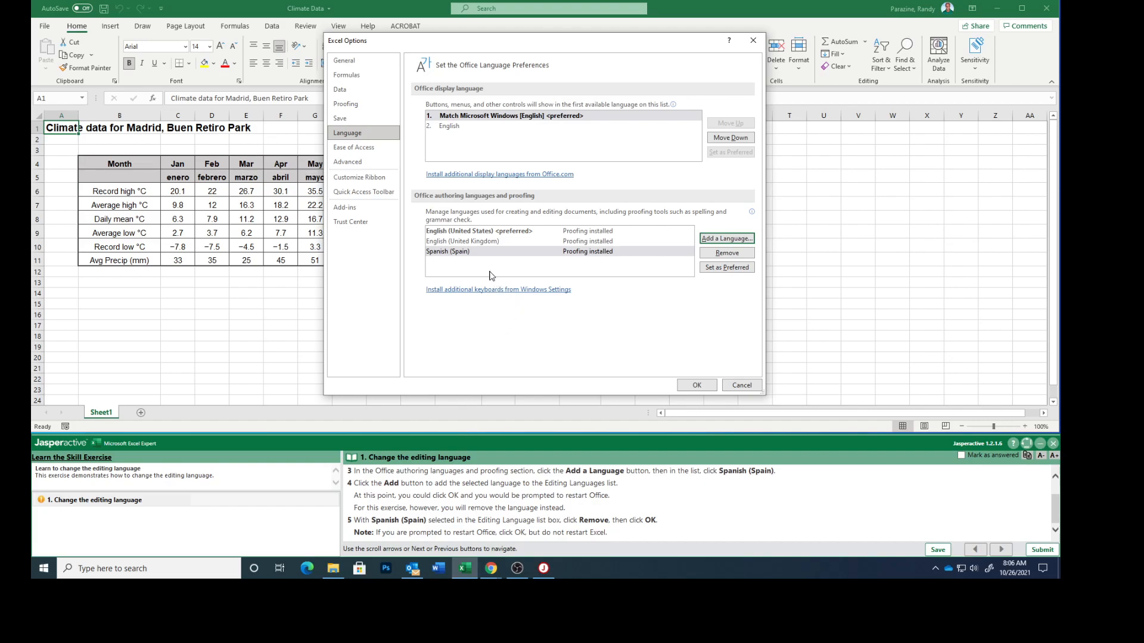
# - Remove Spanish (Spain) from the authoring languages and acknowledge the restart notice
pyautogui.click(448, 251)
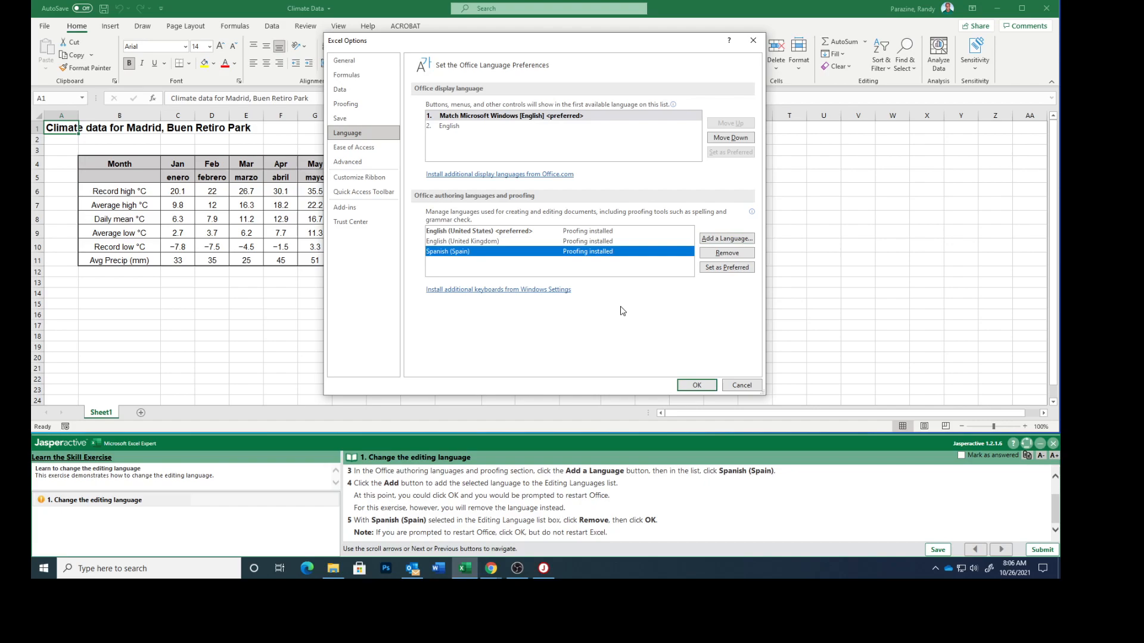
pyautogui.moveTo(620, 516)
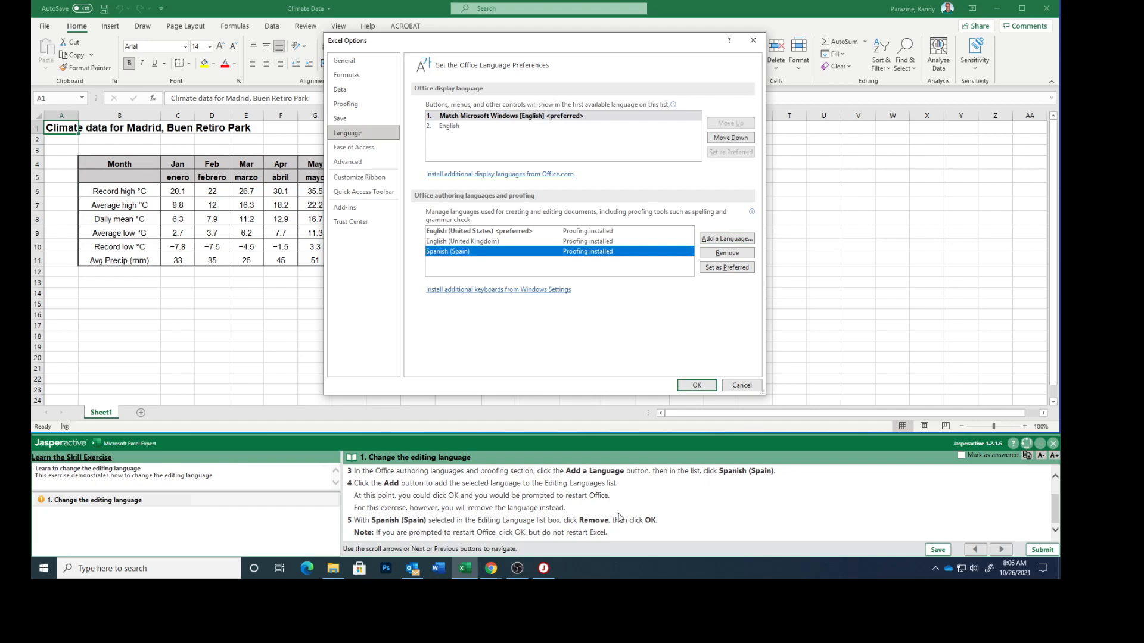
pyautogui.click(727, 252)
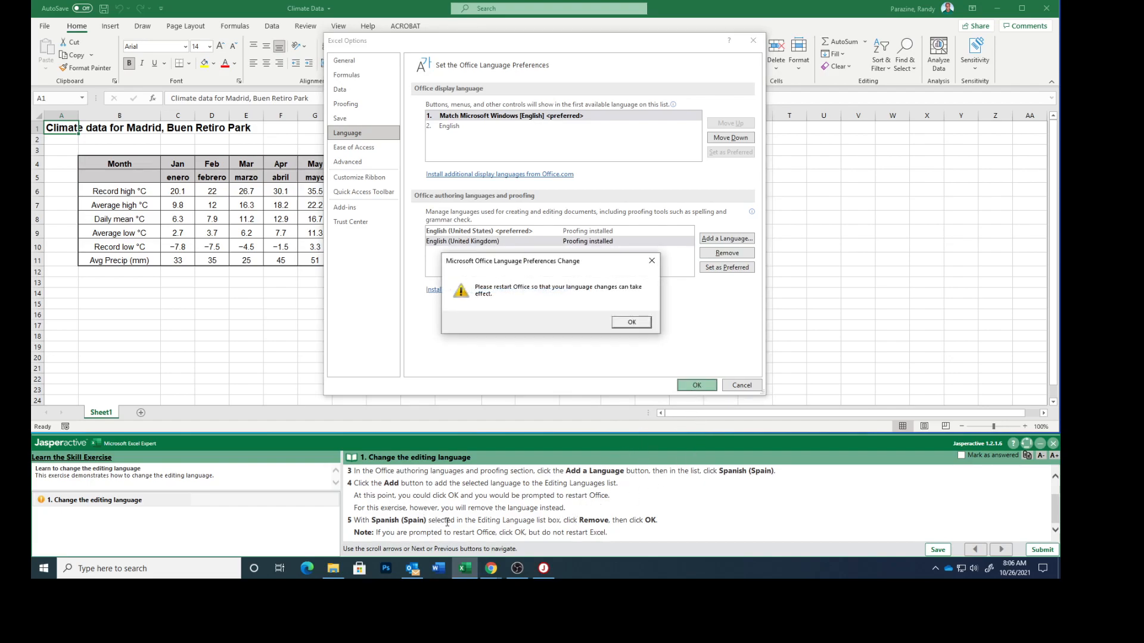
pyautogui.moveTo(626, 337)
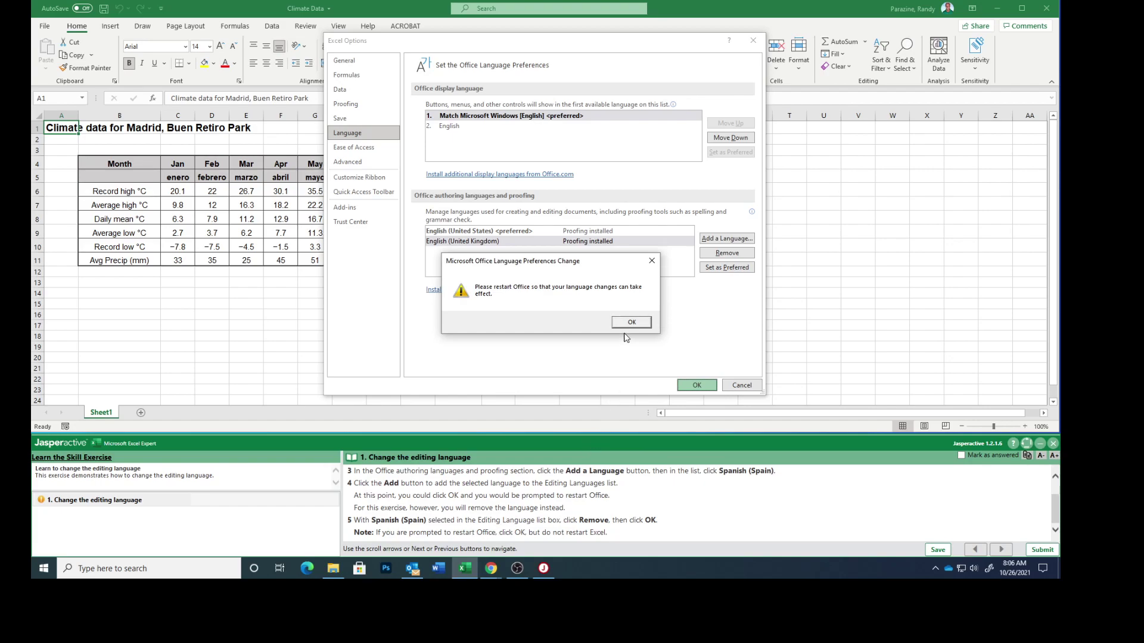
pyautogui.moveTo(624, 328)
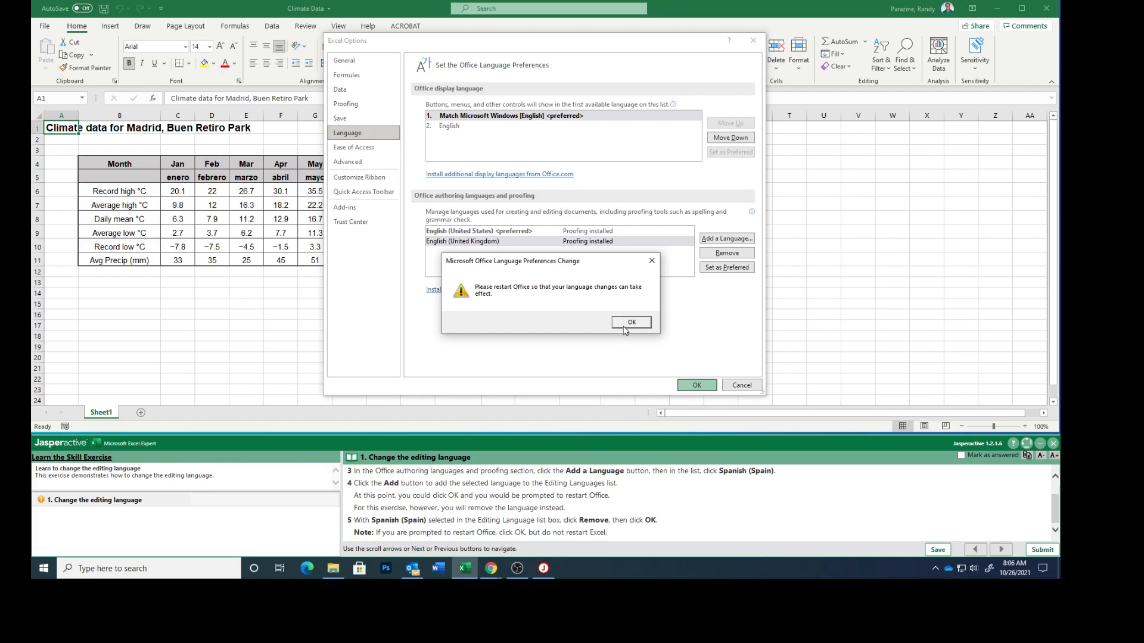
pyautogui.click(631, 321)
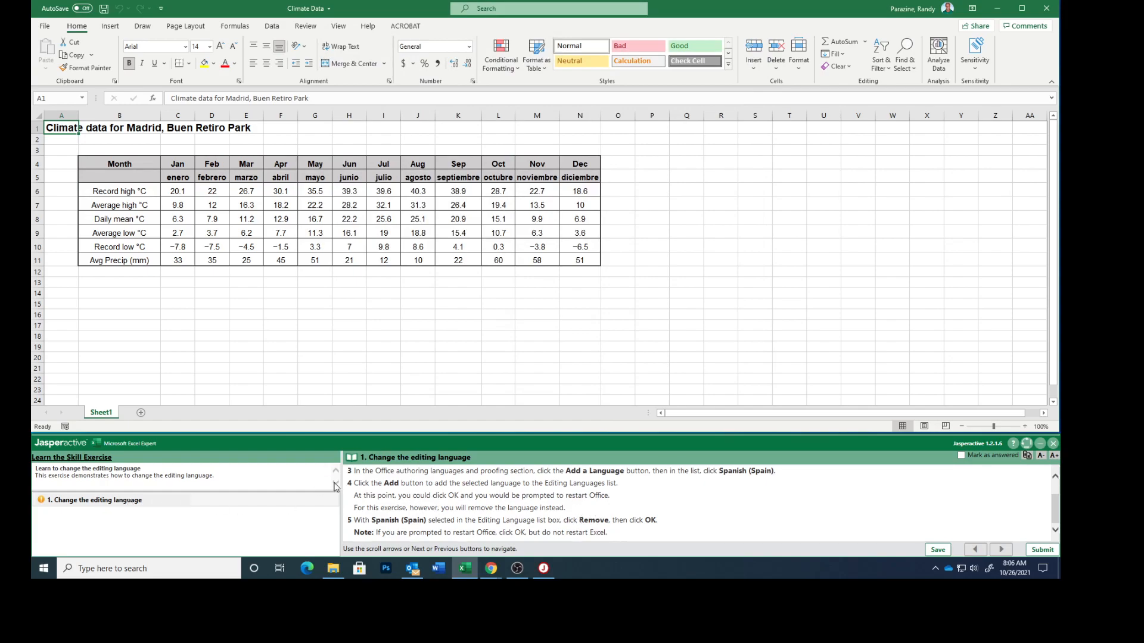
pyautogui.moveTo(960, 457)
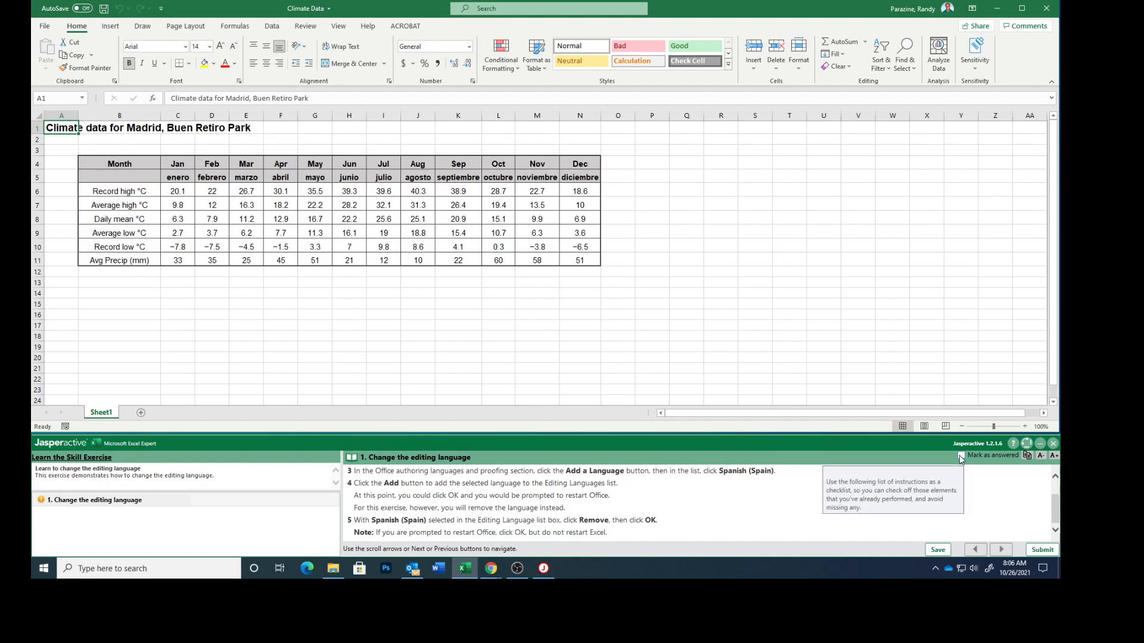
# - Submit the Jasperactive exercise, scoring 1 correct mark and 100%
pyautogui.click(1041, 549)
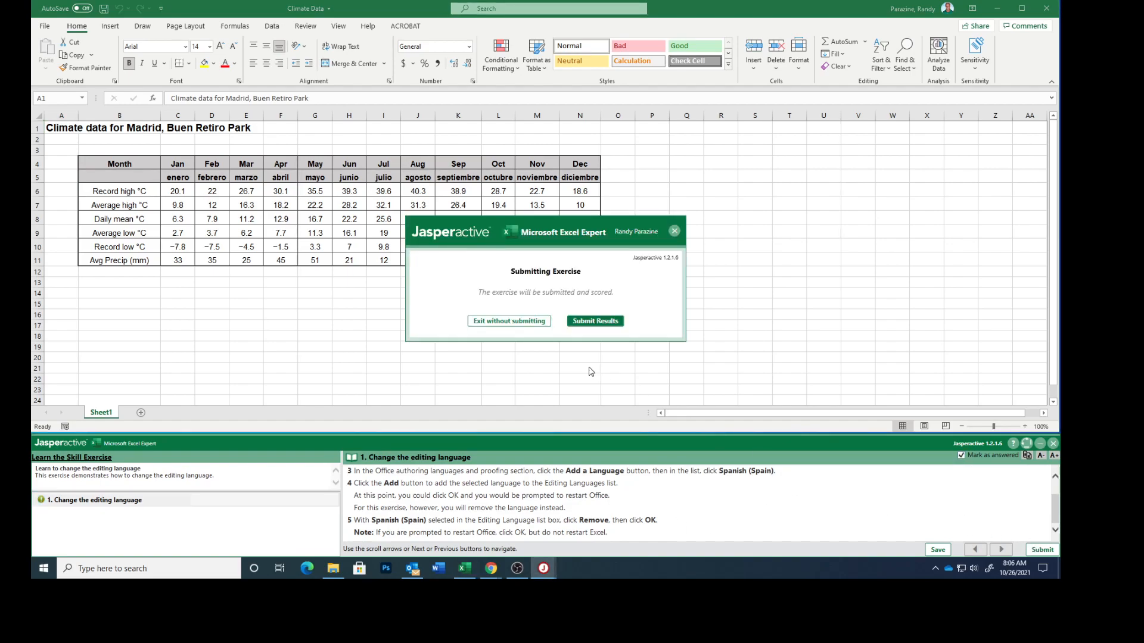
pyautogui.click(596, 322)
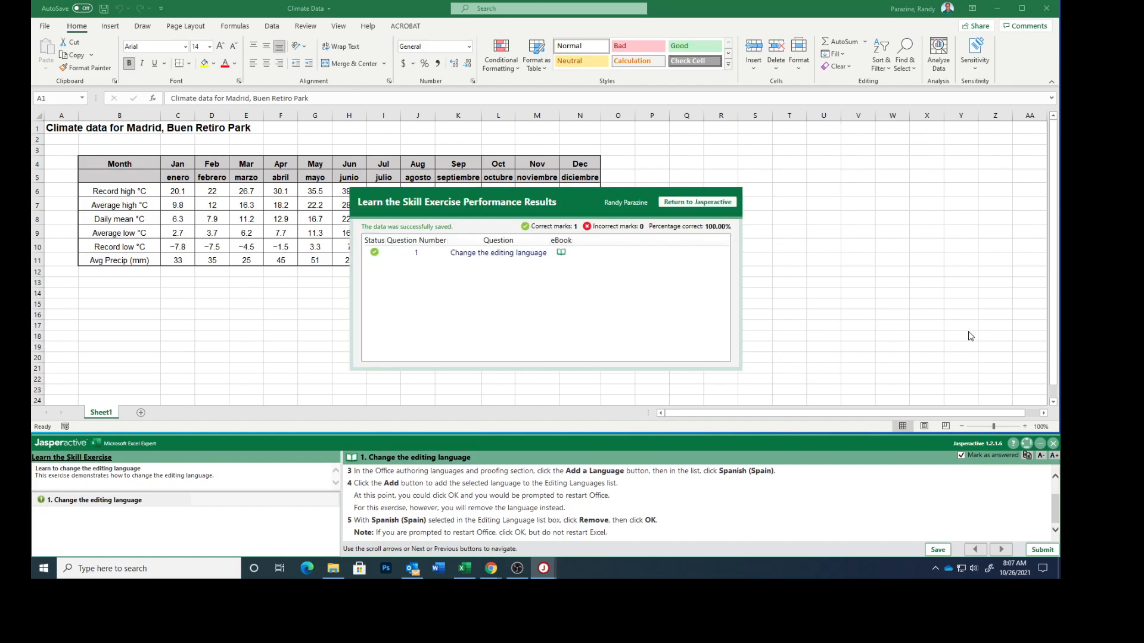
pyautogui.moveTo(1016, 326)
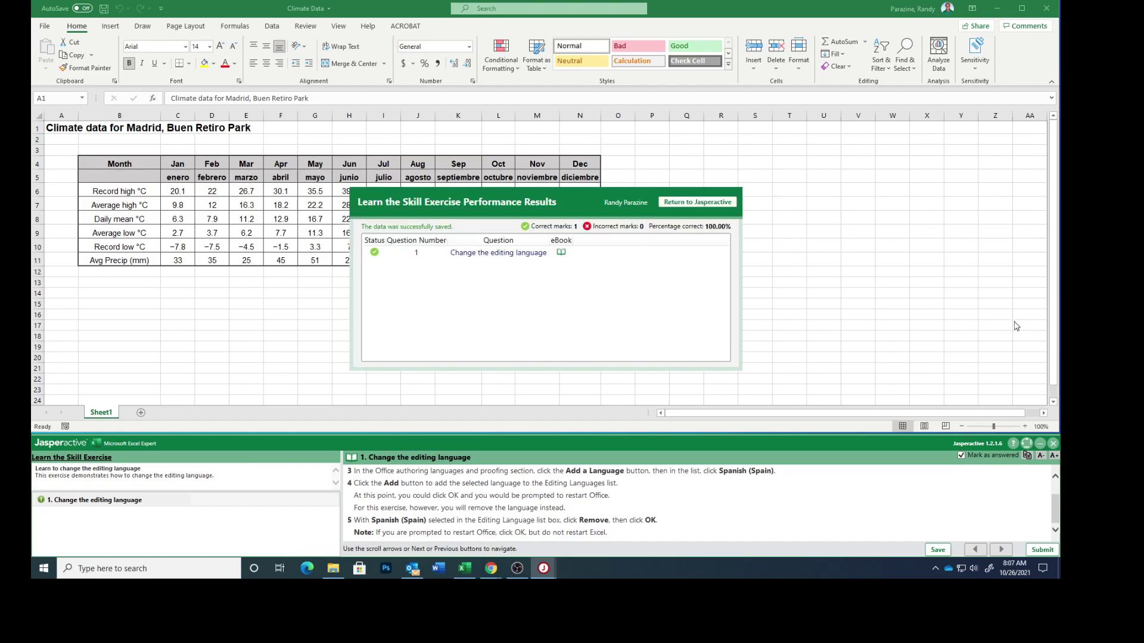